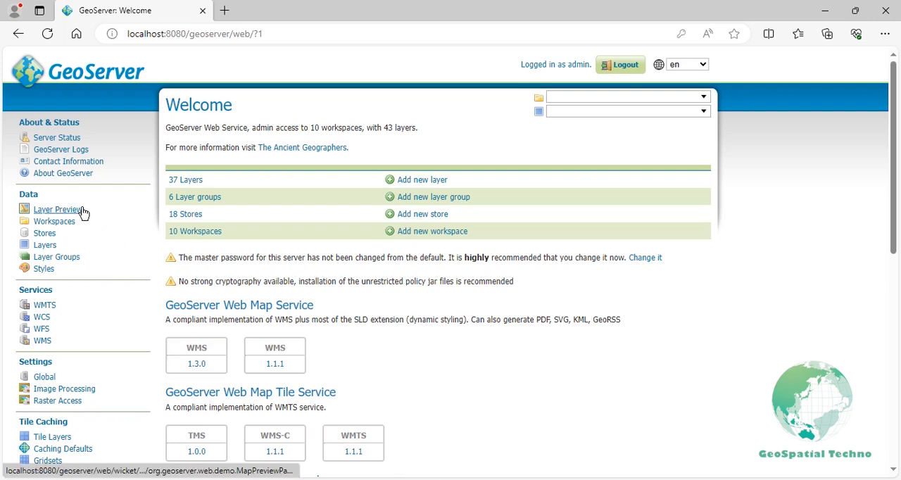
Open the OpenLayers map preview of USA Population (topp:states) from Layer Preview.
click(58, 209)
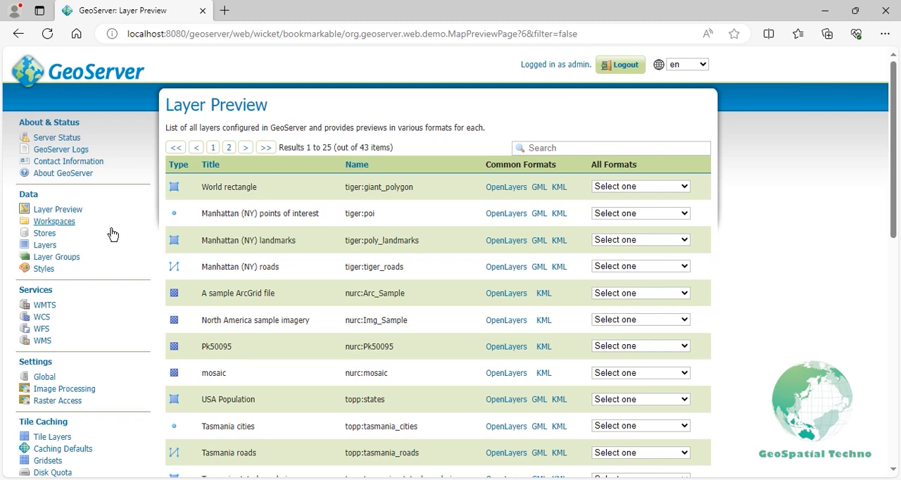
mouse_move(507, 400)
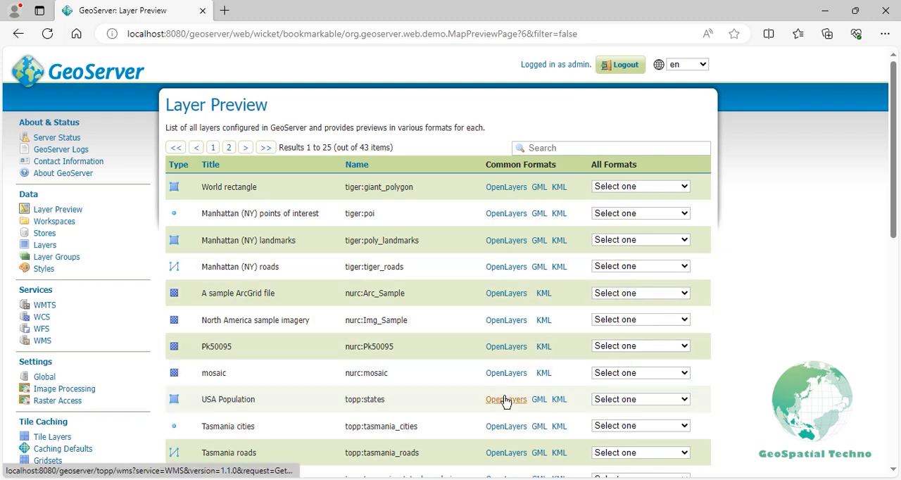
click(506, 399)
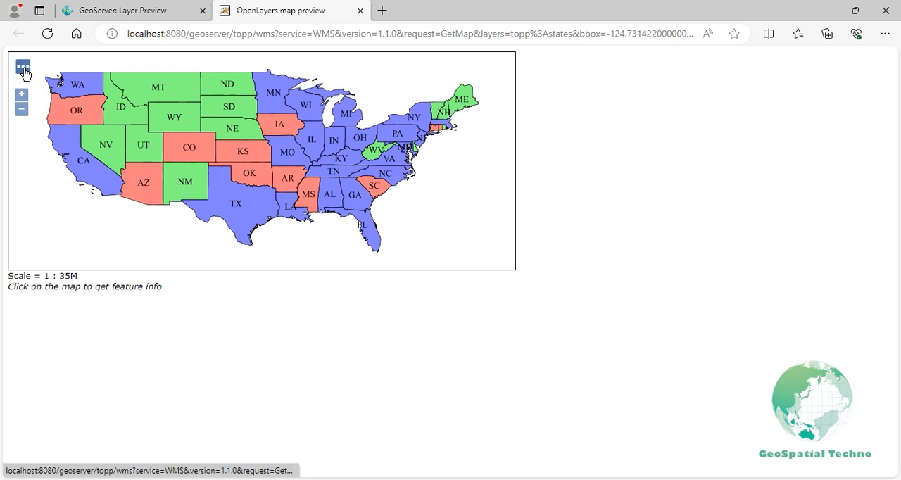
Apply the CQL filter STATE_NAME = 'Texas' so only Texas shows on the map.
click(23, 68)
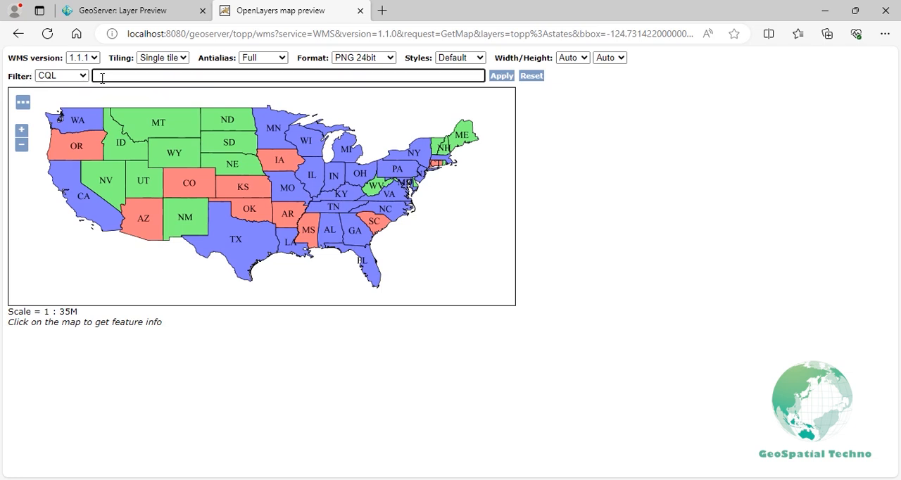
text(STATE_NAME = 'Tex)
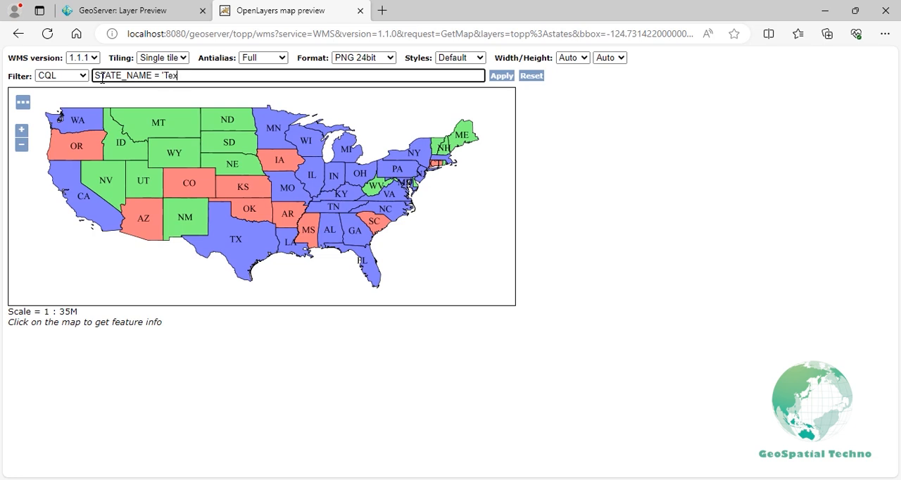
text(as)
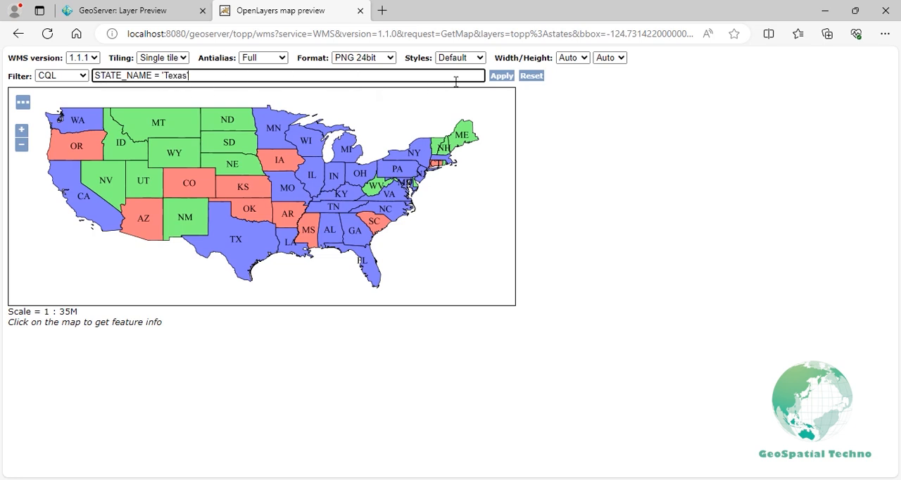
click(501, 76)
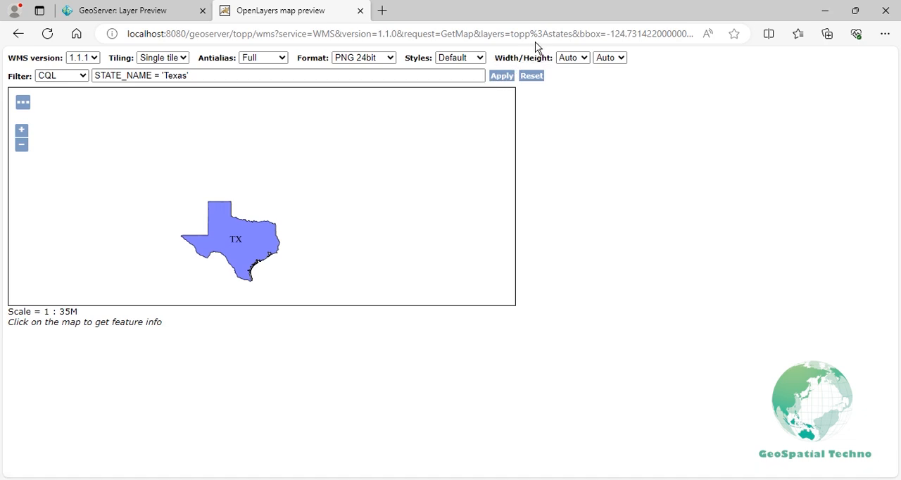
click(416, 33)
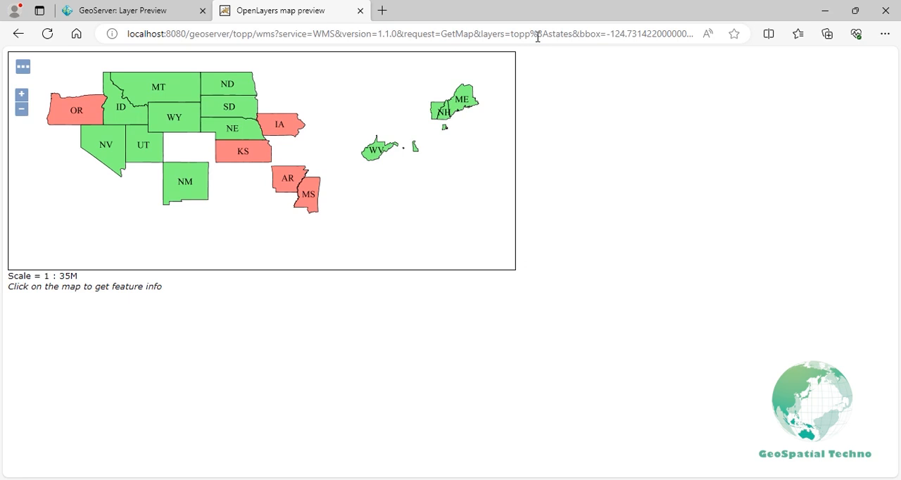
mouse_move(329, 78)
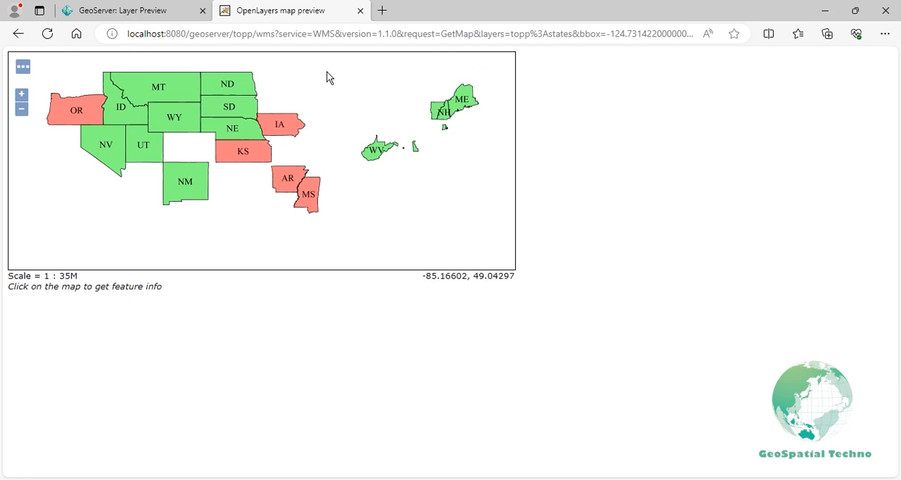
mouse_move(25, 65)
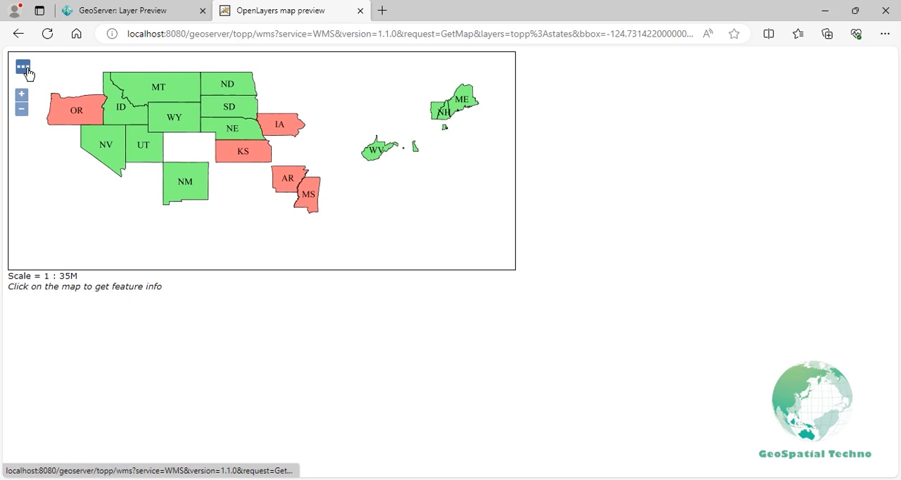
Apply the CQL filters STATE_NAME like '%ing%', then STATE_NAME is NULL.
click(23, 68)
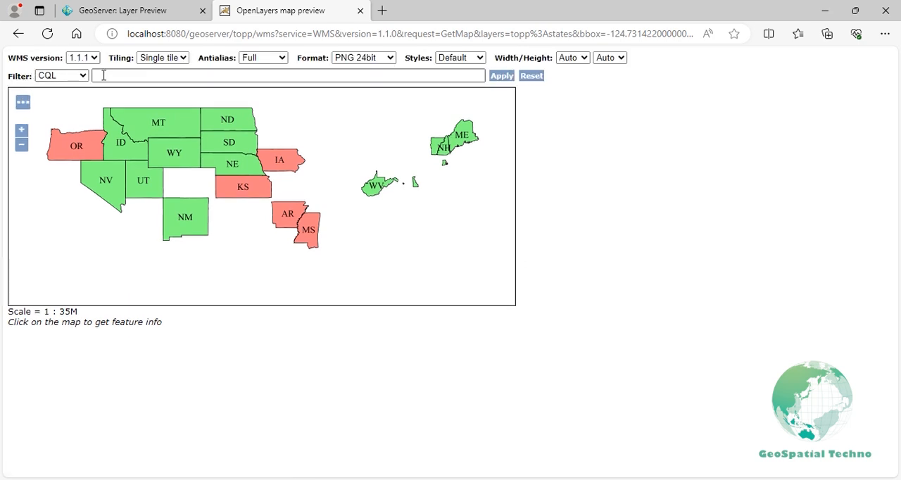
text(STATE_NAME like)
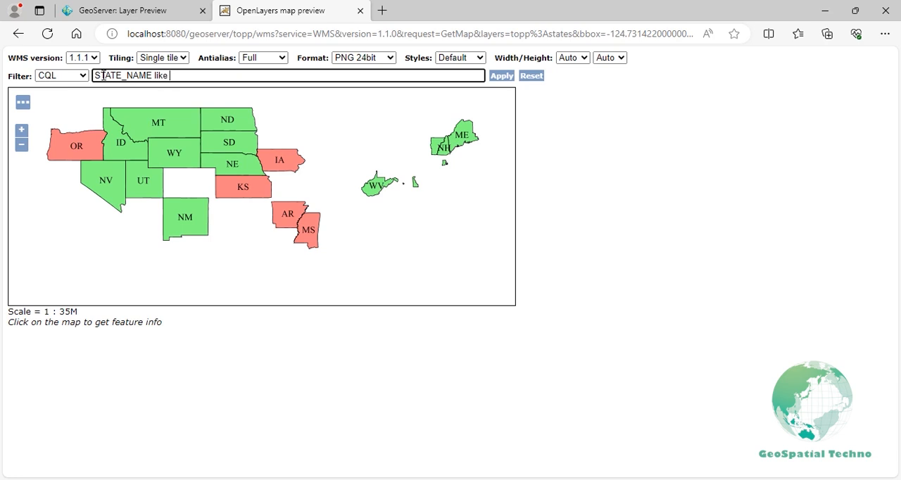
text('%ing%')
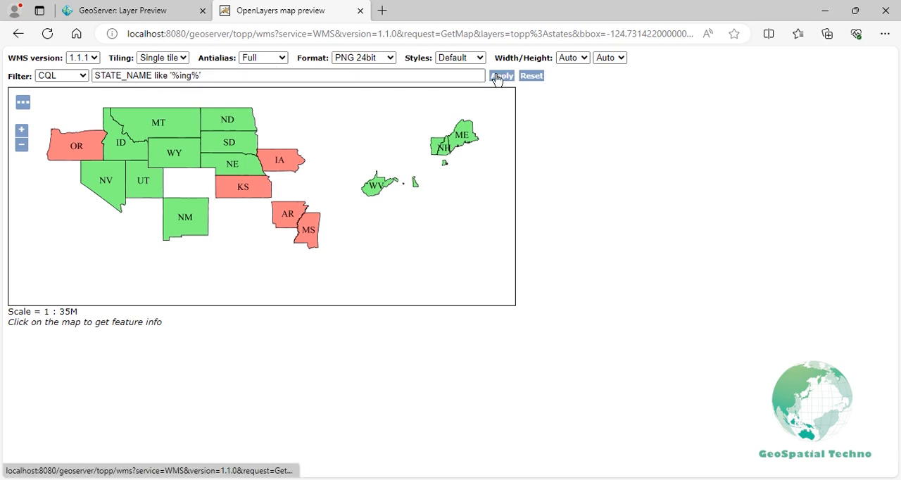
click(501, 76)
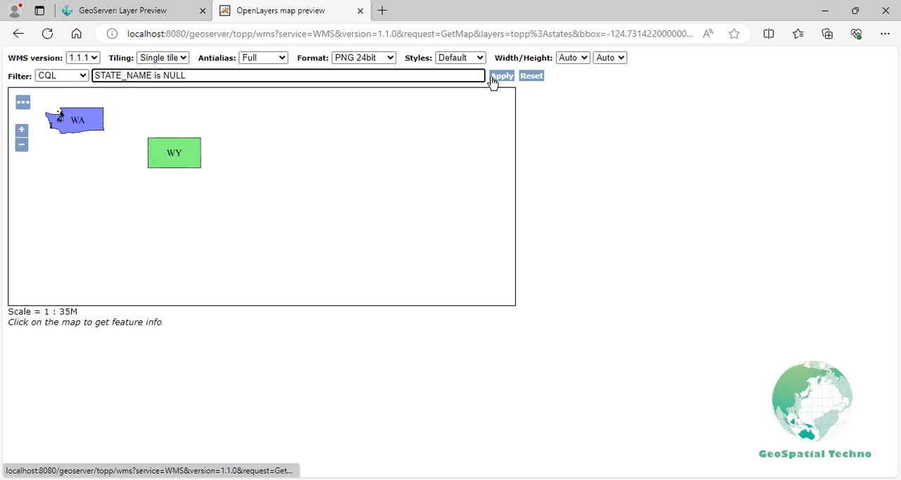
click(504, 76)
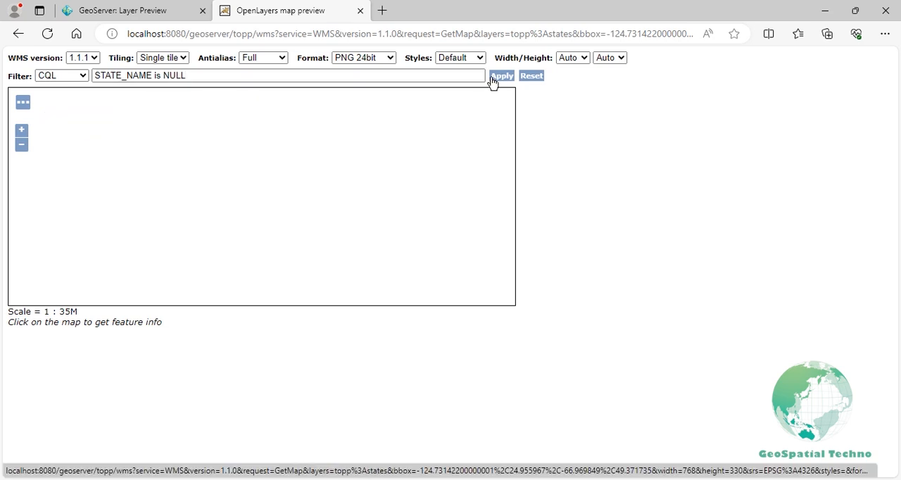
Apply the filter PERSONS between 5000000 and 10000000.
click(503, 76)
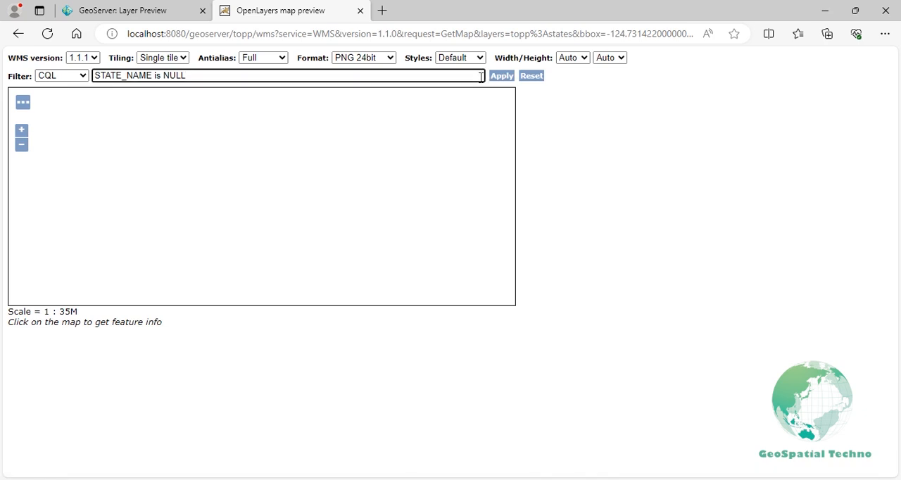
text(PERSONS between 5000000 and)
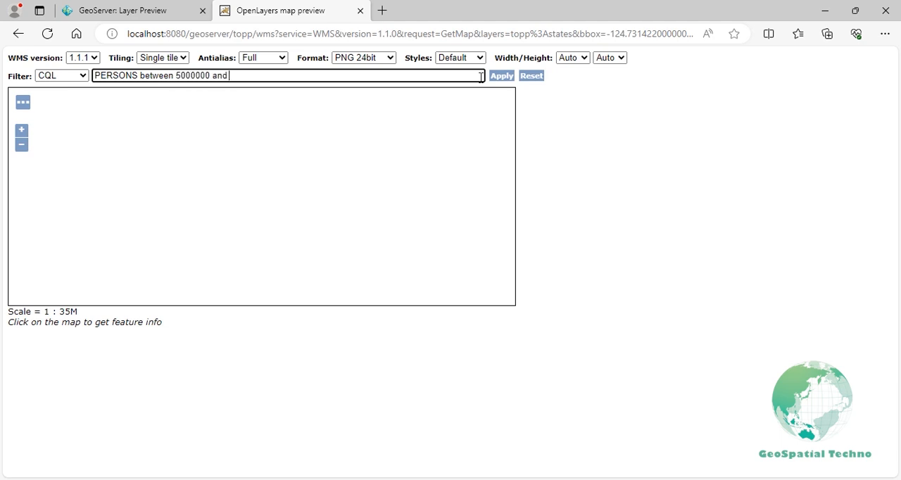
text(10000000)
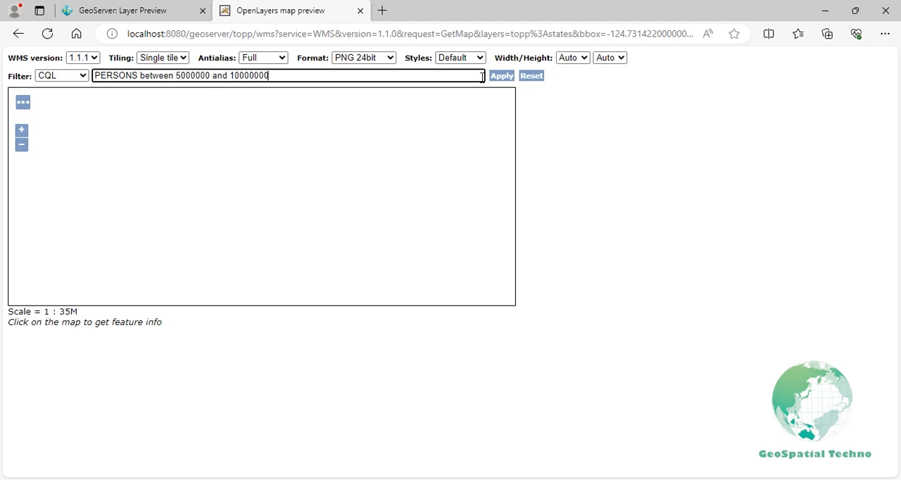
click(503, 76)
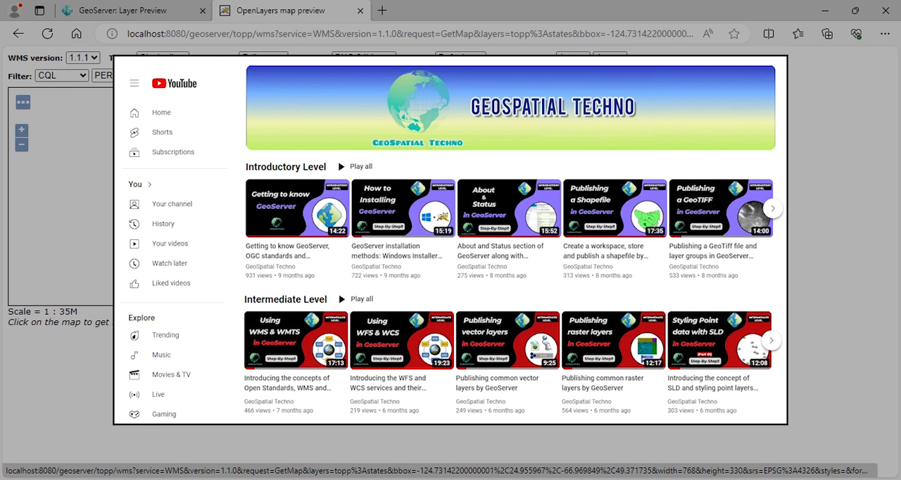
Clear the CQL filter box, leaving Michigan, Ohio, Georgia and Virginia mapped.
click(502, 76)
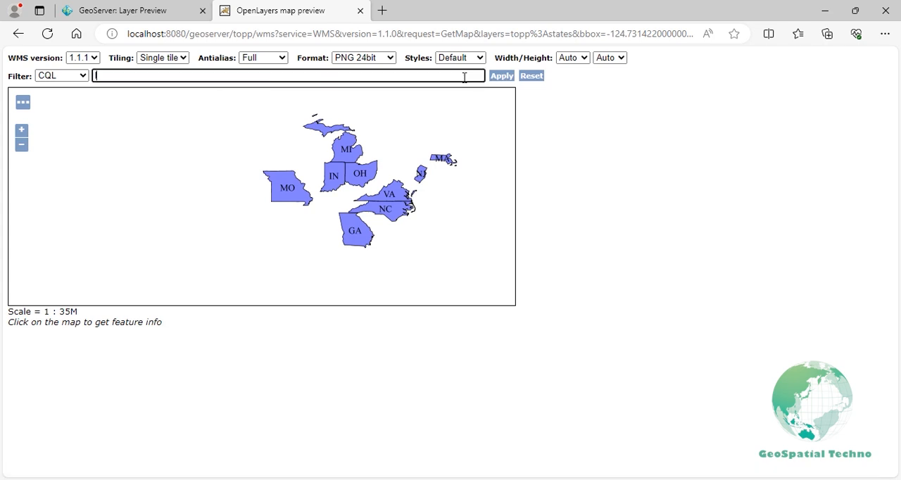
Apply Intersects(the_geom,Point(-90 40)) so only Illinois remains on the map.
text(Intersects()
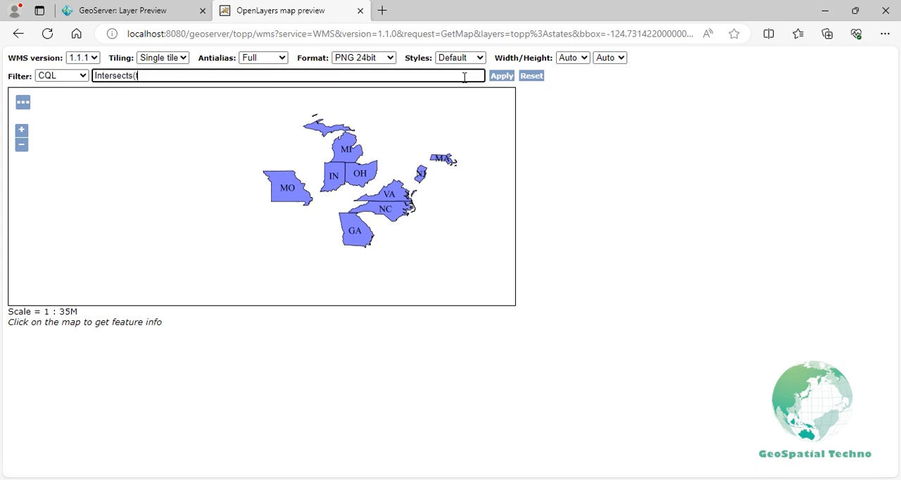
text(the_geom,Point(-90 40)
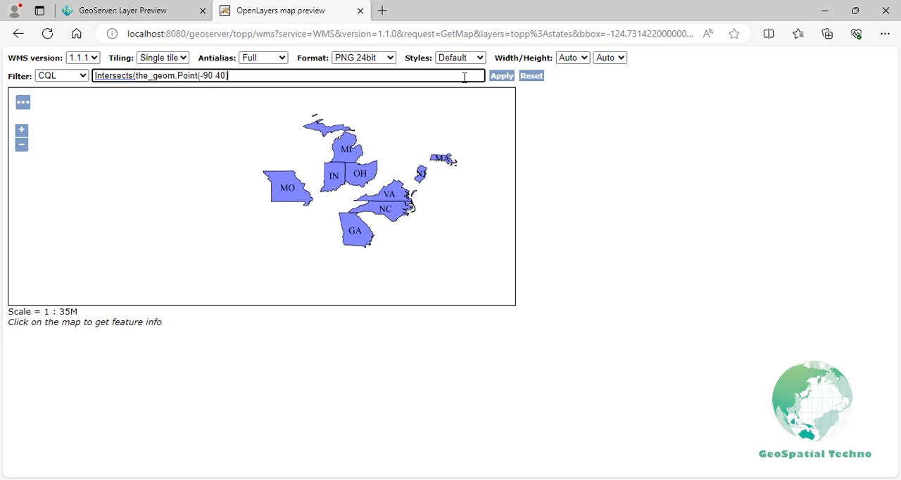
click(501, 76)
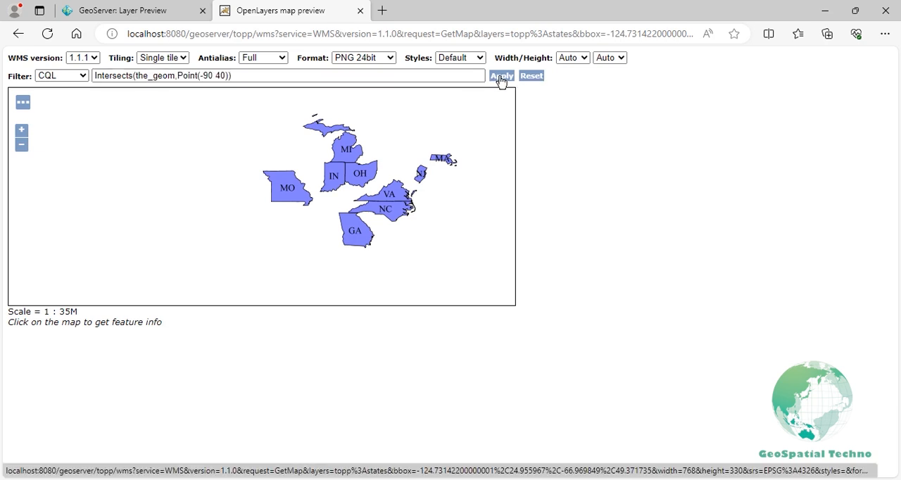
click(505, 76)
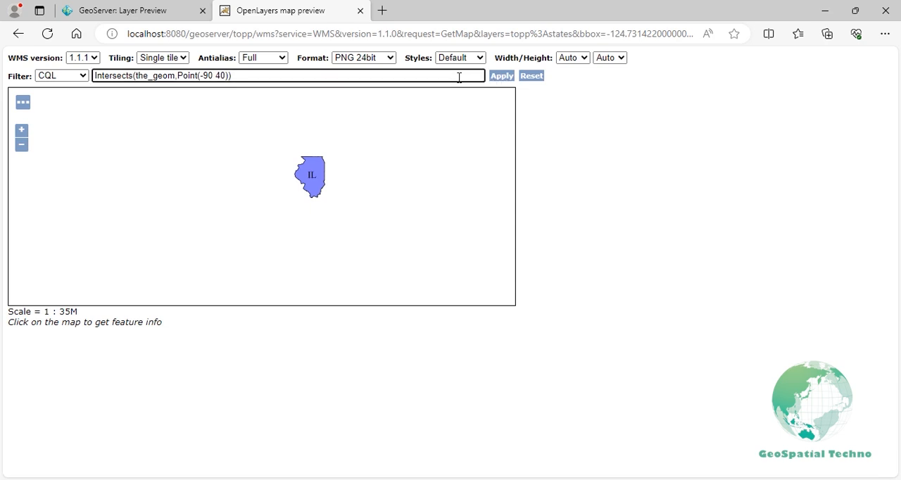
text(BBOX(the_geom)
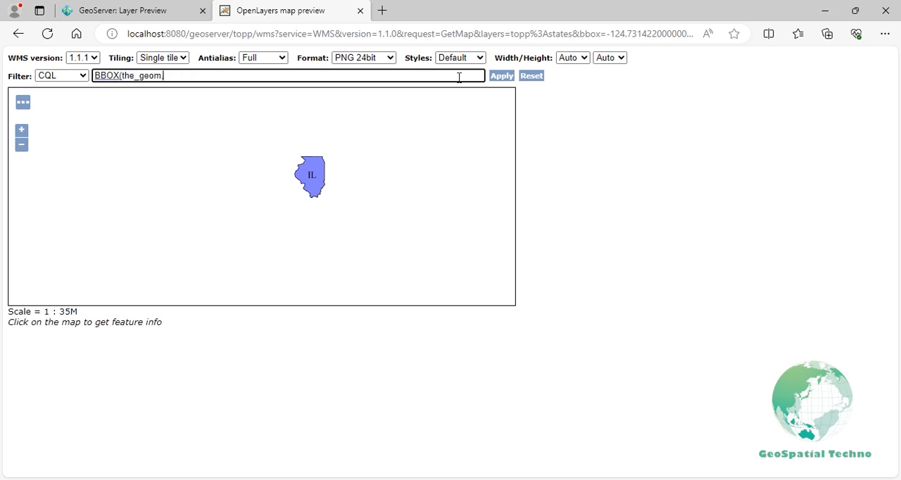
Complete and apply BBOX(the_geom,-110,41,-95,45), mapping MT, WY, SD, NE, CO, MN, IA.
text(,-110.41,-95)
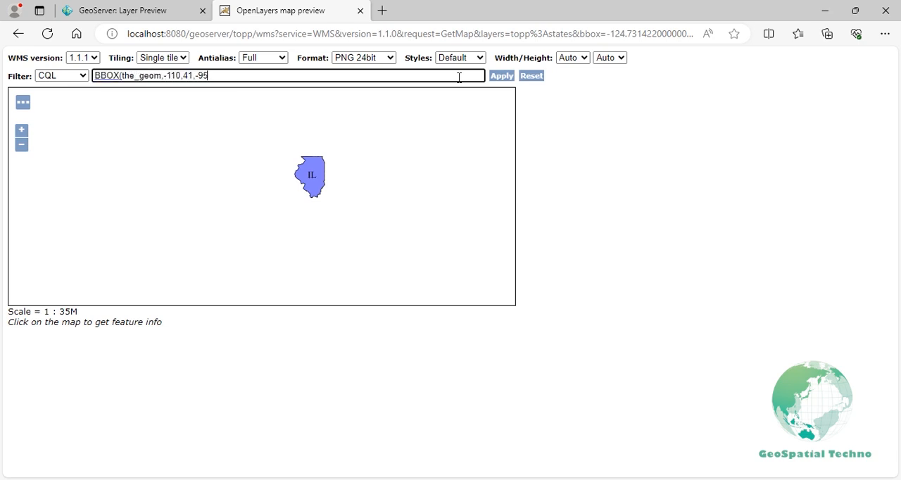
text(,45))
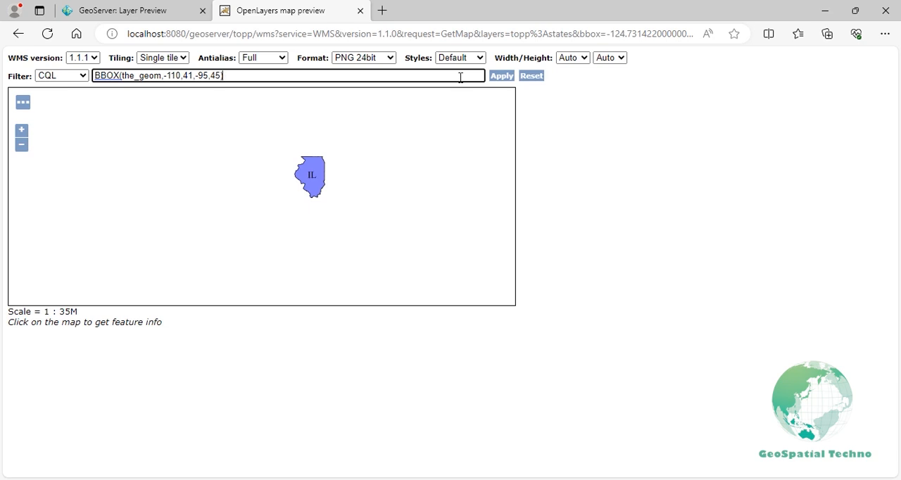
click(502, 76)
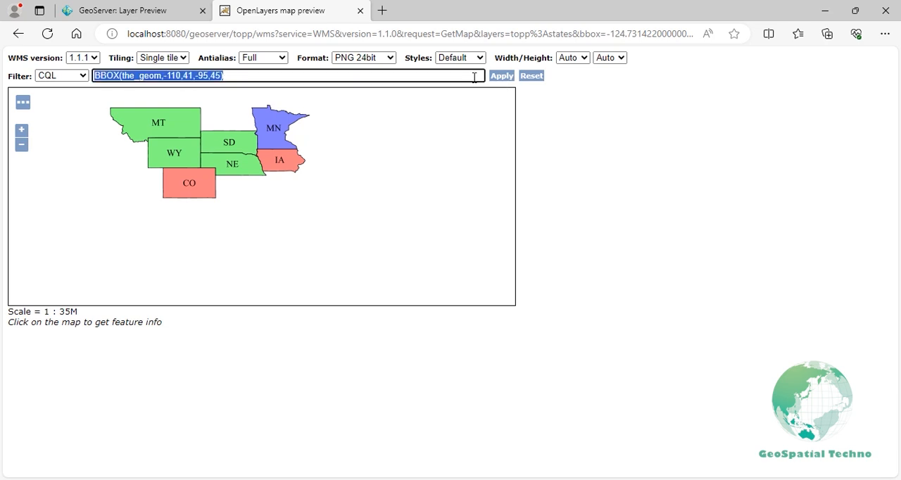
Apply Within(the_geom,Polygon((-100 30,-100 45,-80 45,-80 30,-100 30))).
text(Within(the_)
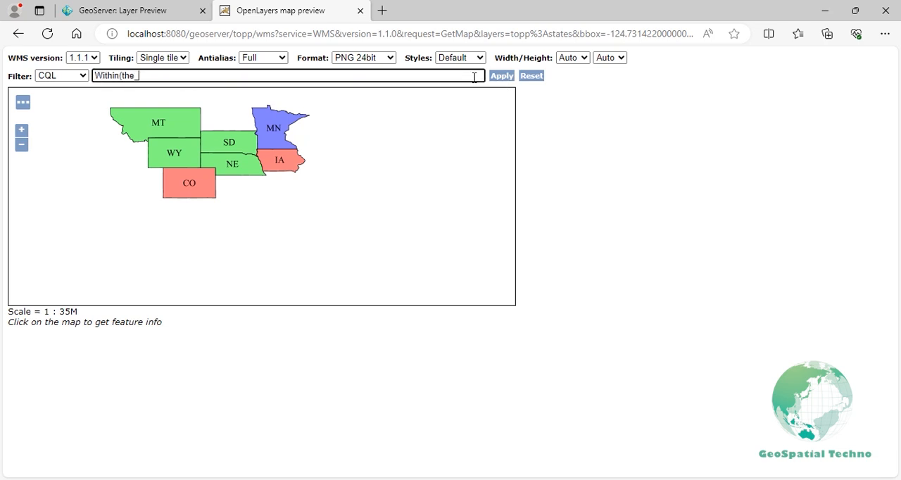
text(geom,Polygo)
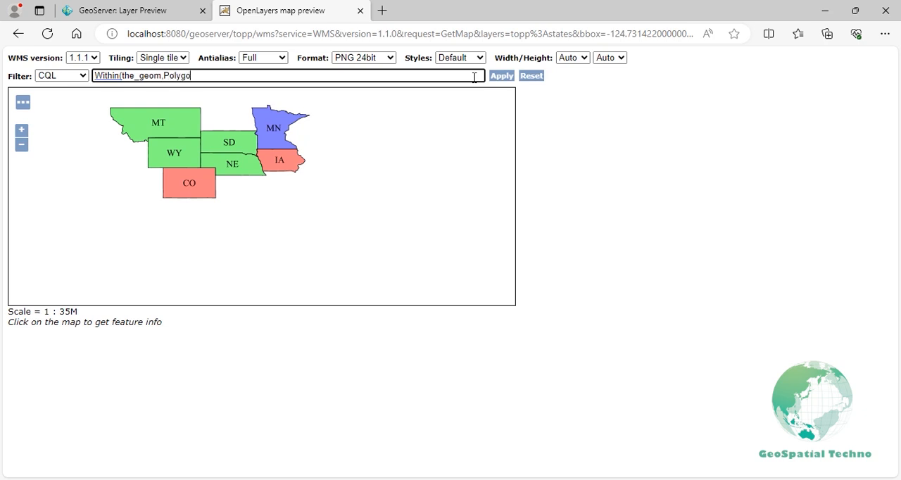
text(n((-100 30)
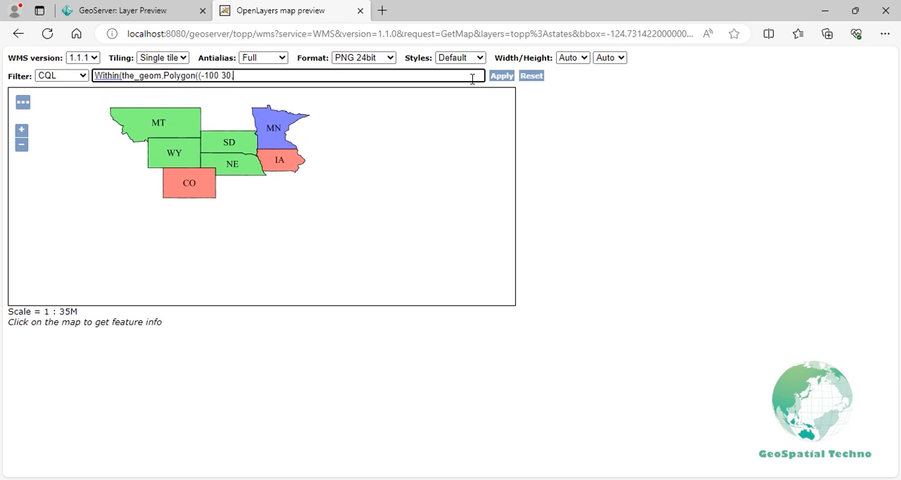
text(,-100 45,-8)
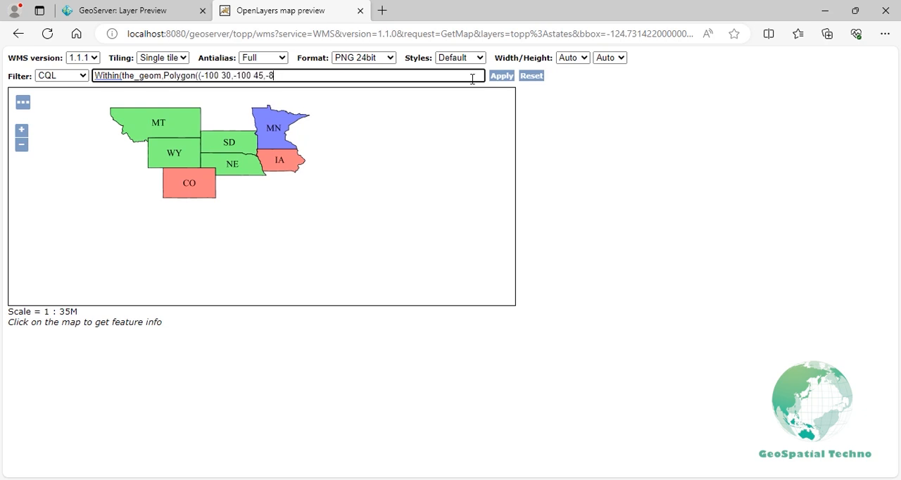
text(0 45,-80 30)
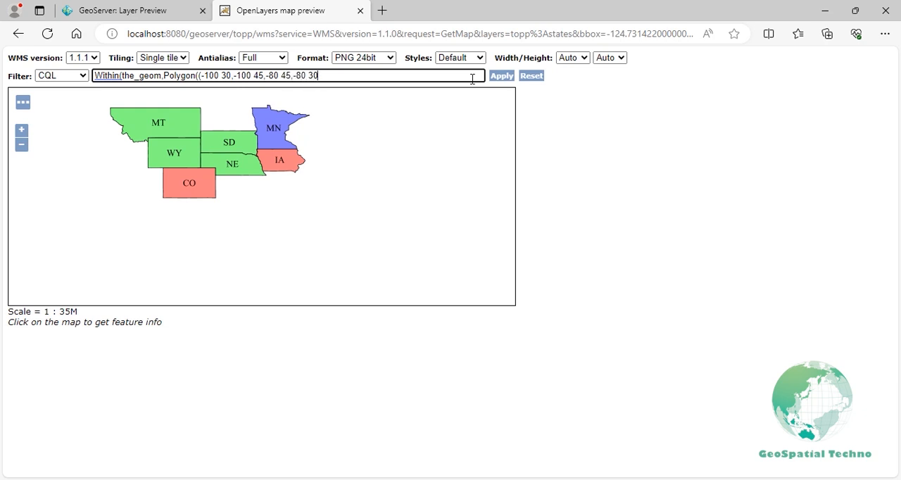
text(,-100 30))))
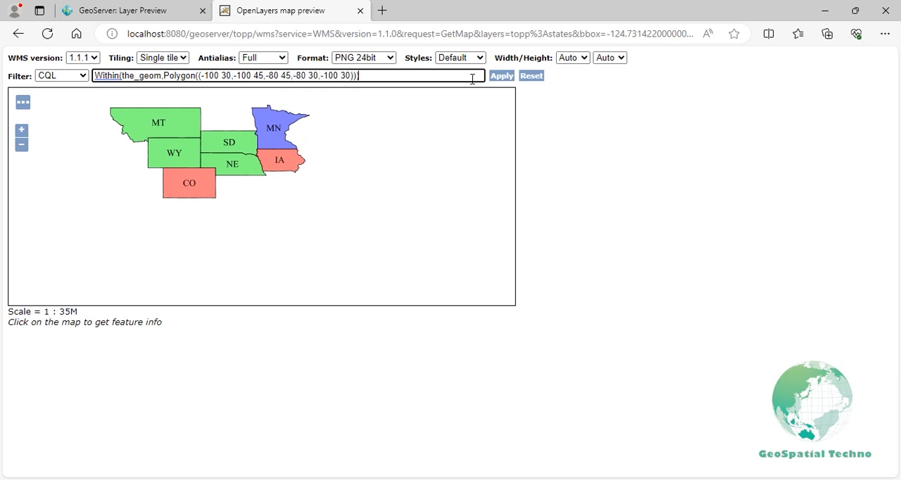
click(501, 76)
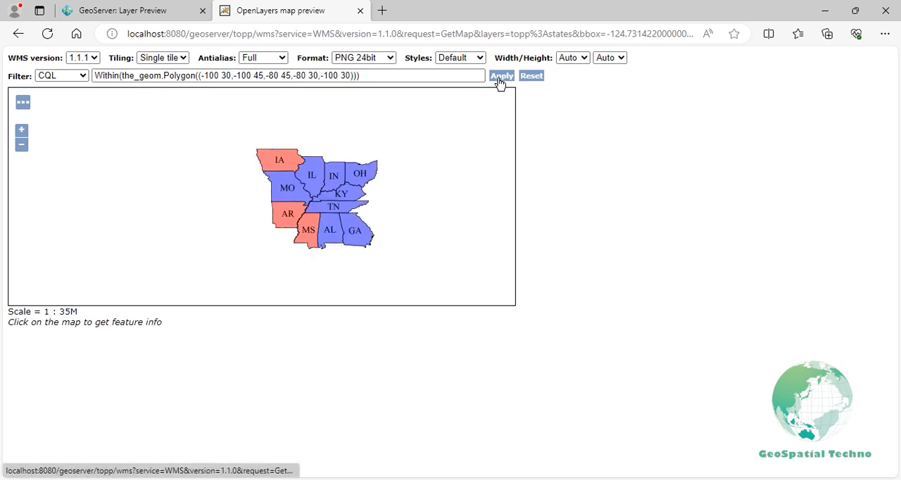
click(505, 75)
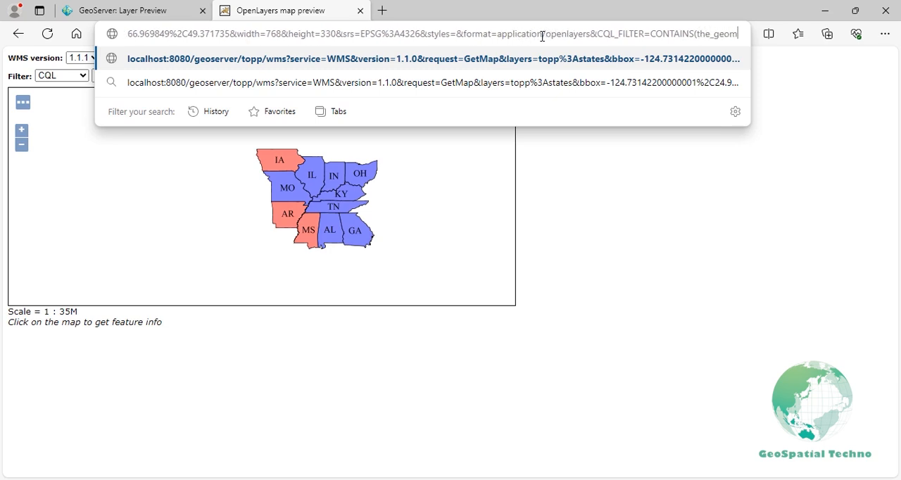
Reload with CQL_FILTER=CONTAINS(the_geom,LINESTRING(-73.9 43.5,-77.76 42.56)) in the URL.
text(LINESTRING(-73.9 43.)
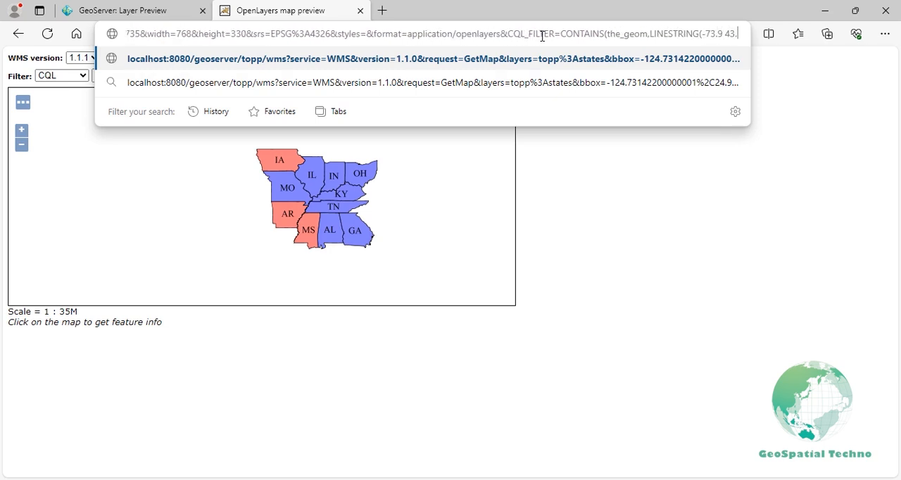
text(,-77.76 4)
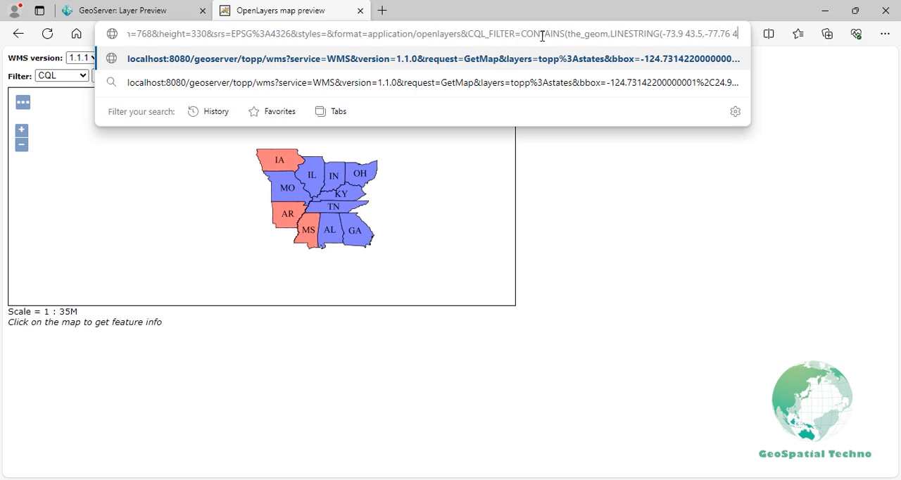
text(2.56)))
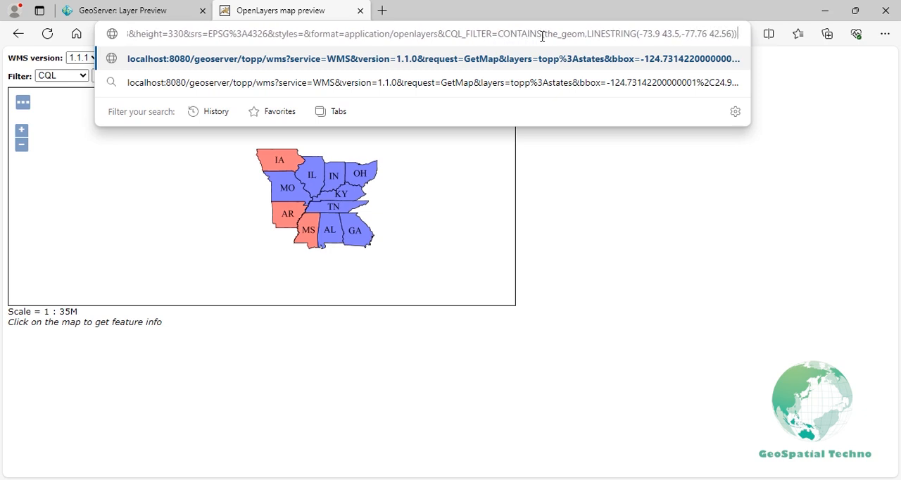
key(Enter)
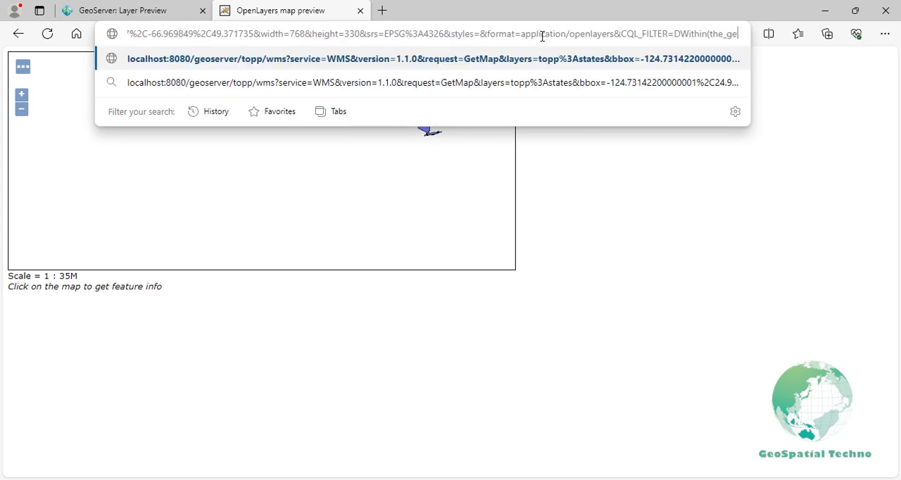
Load a DWithin filter around Point(-89 36), distance 1000, then reload with kilometers units.
text(Point(-89 36),1,kilometers))
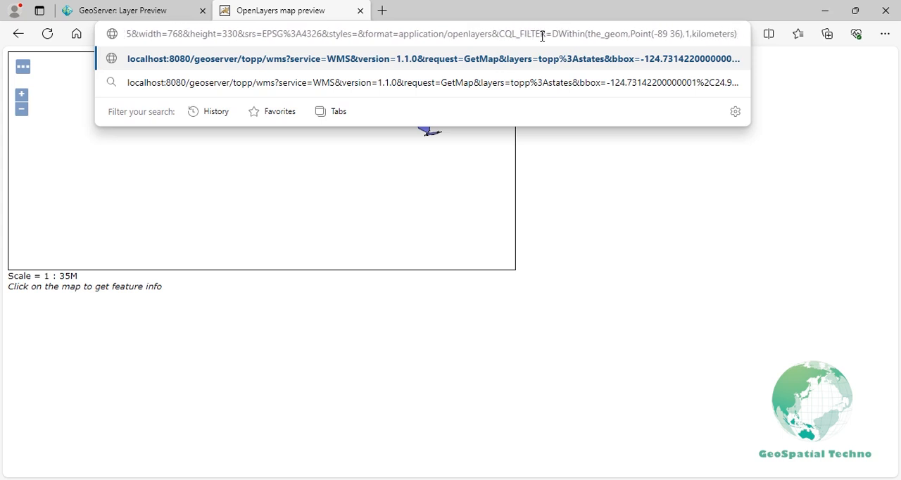
key(Enter)
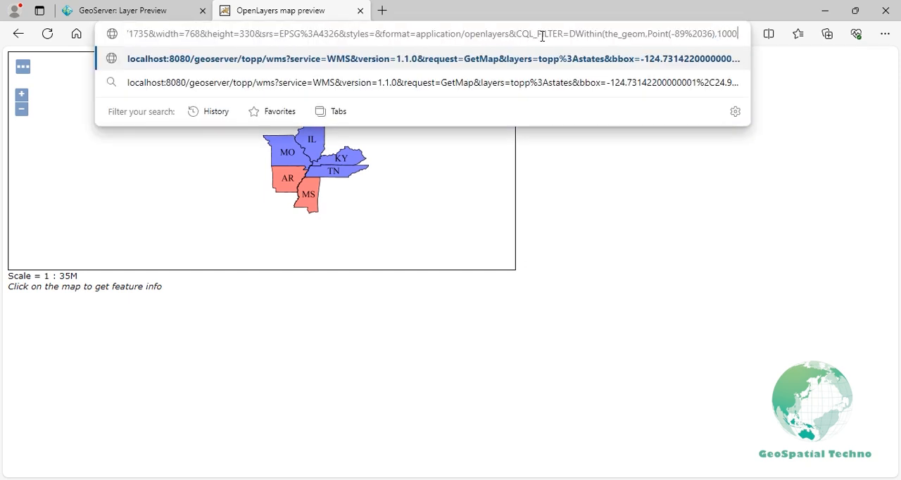
text(,kilometers))
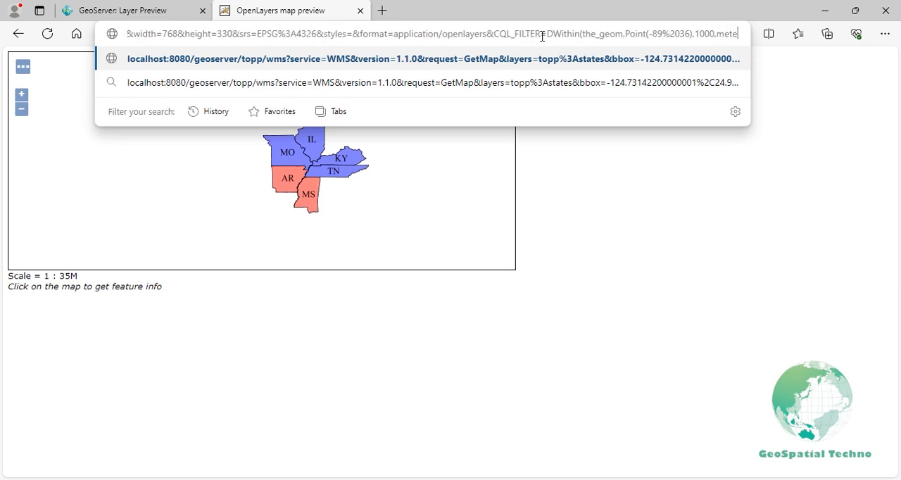
key(Enter)
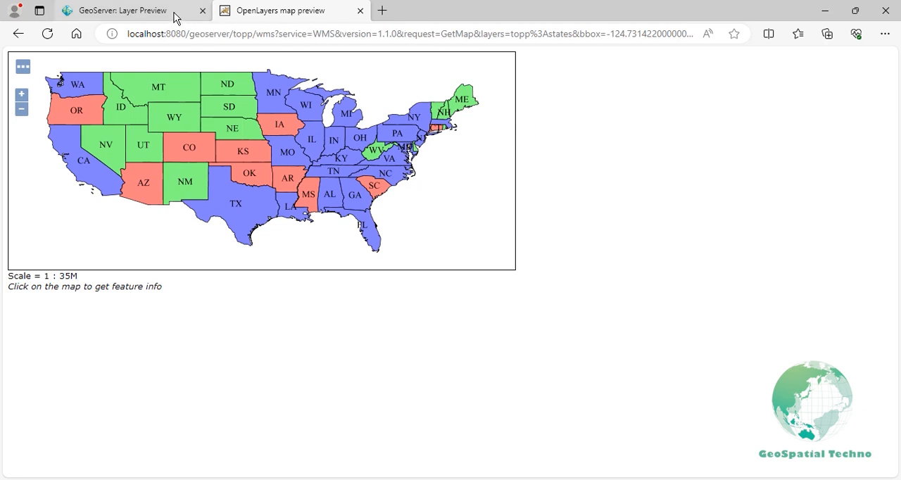
Start a new PostGIS data store via Data > Stores > Add new Store.
click(123, 11)
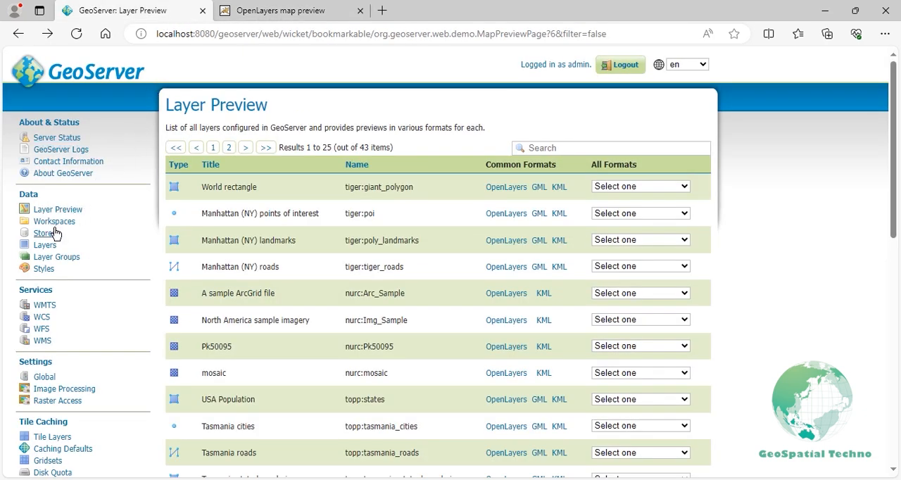
click(44, 233)
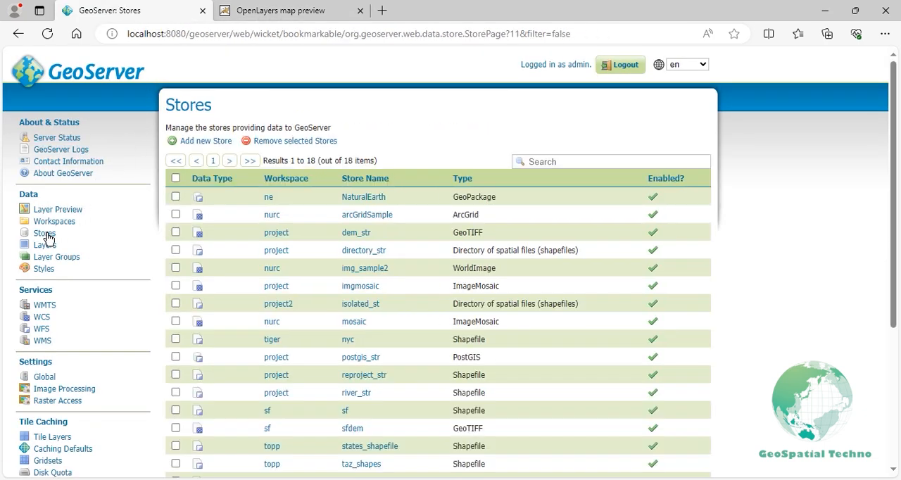
click(205, 141)
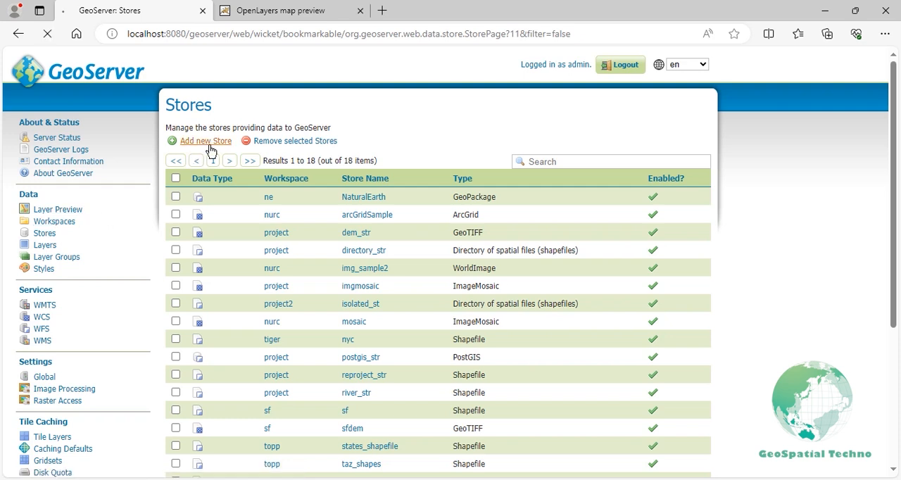
click(204, 141)
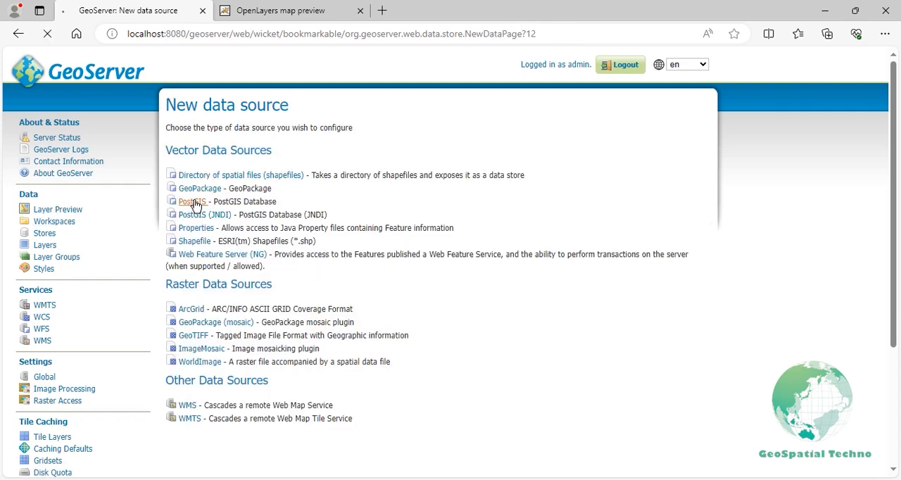
click(191, 201)
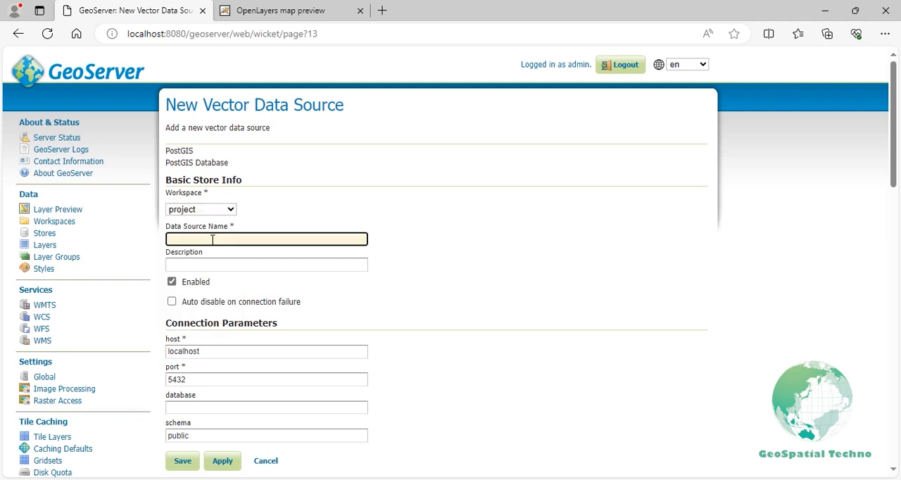
Save PostGIS store states_st with database 'states', user 'postgres' and its password.
text(states_st)
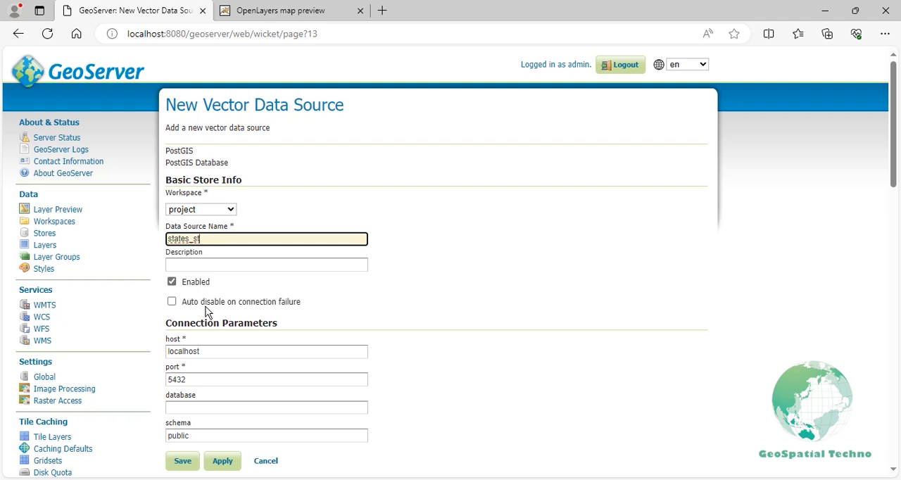
scroll(down, 3)
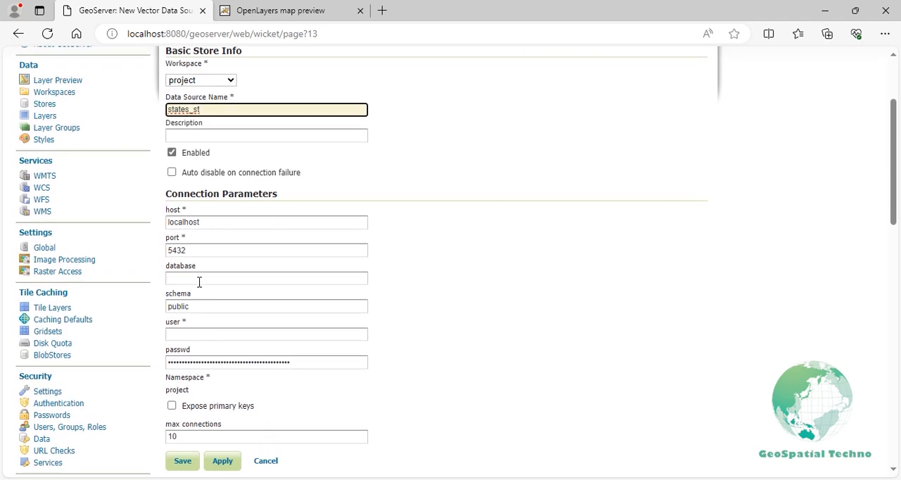
text(states)
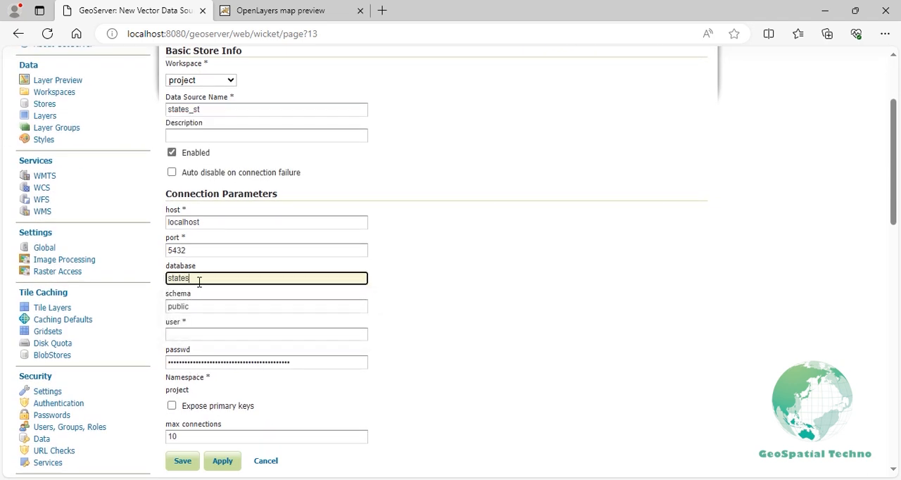
click(266, 334)
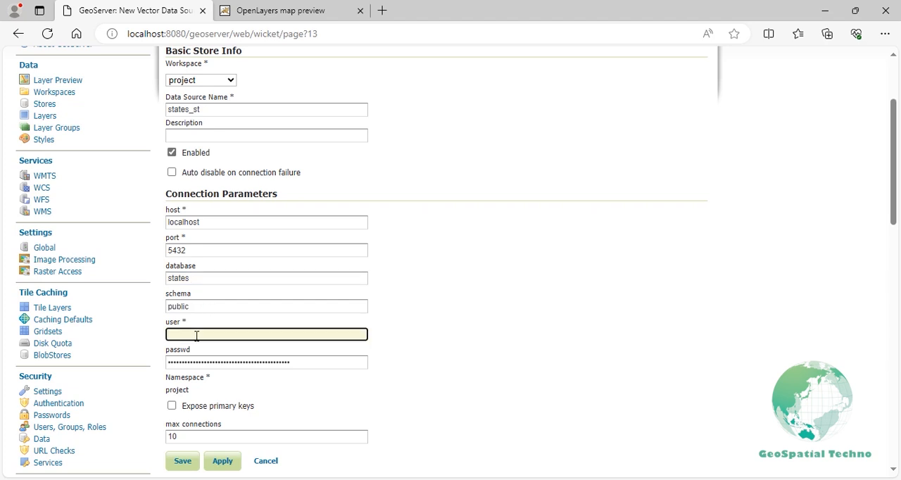
text(postgres)
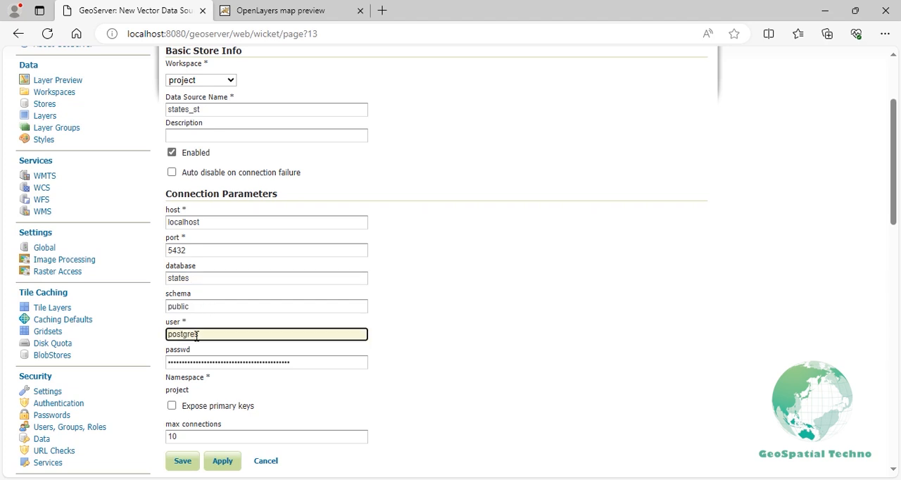
click(266, 362)
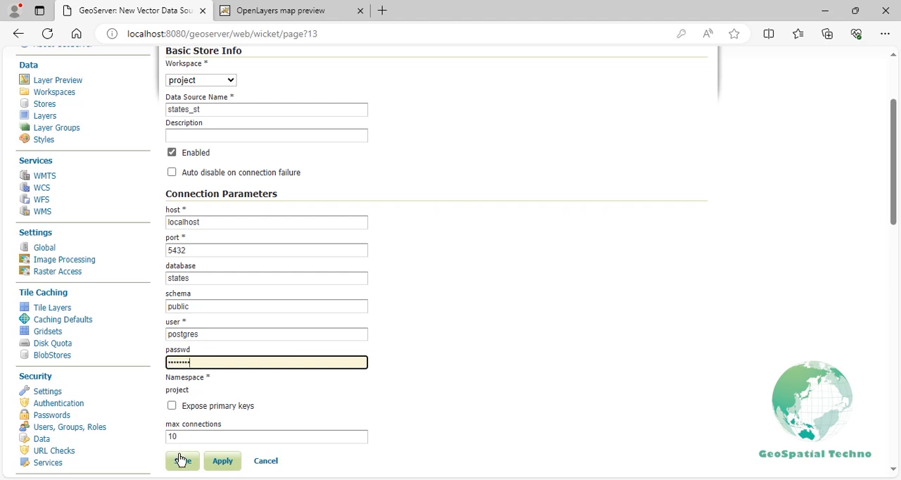
click(177, 460)
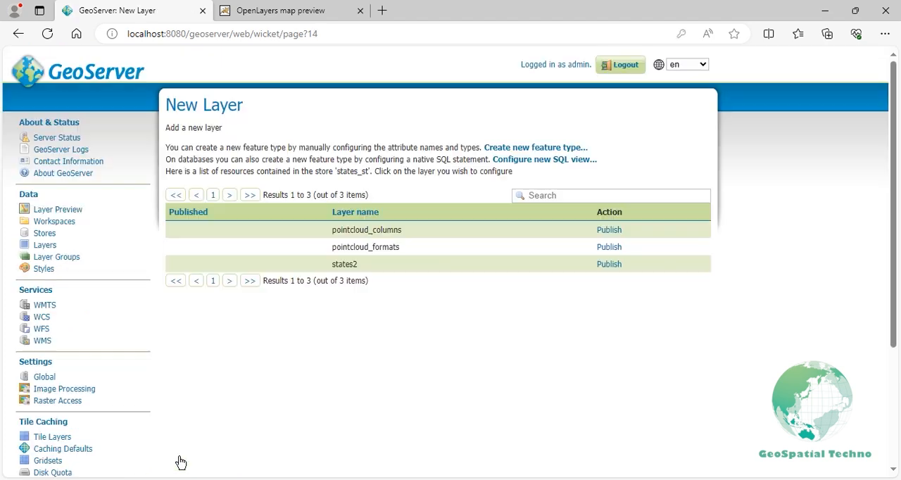
mouse_move(611, 287)
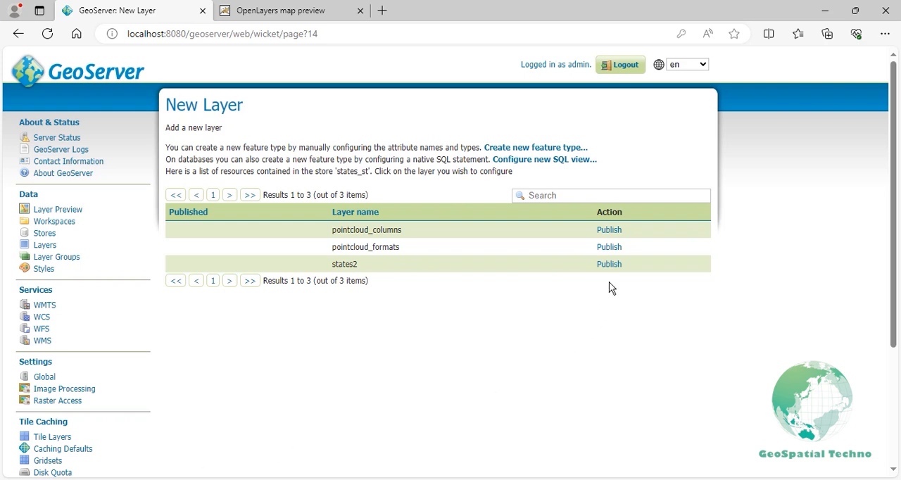
Publish states2, computing native and lat/lon bounding boxes from the data, and save.
click(609, 264)
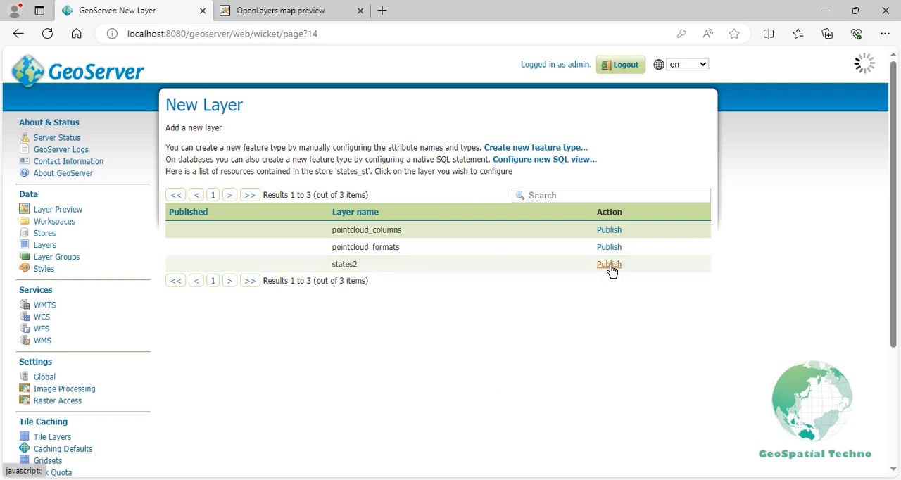
click(609, 264)
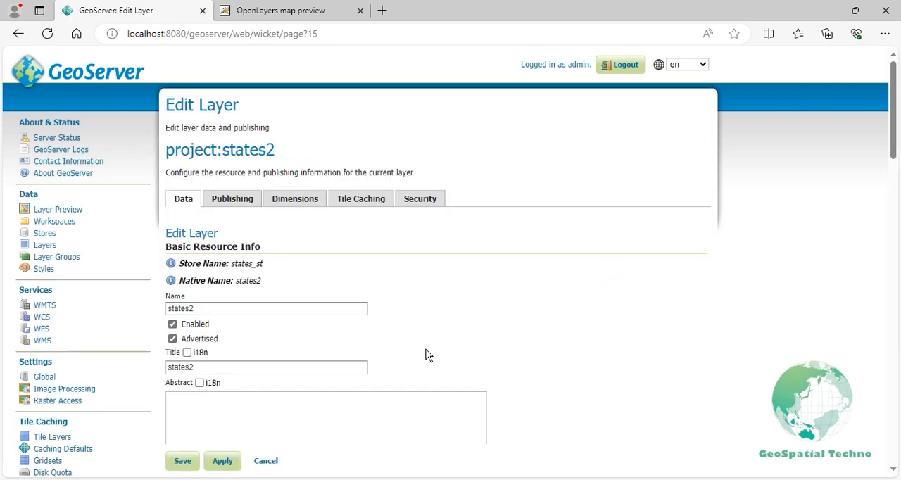
scroll(down, 3)
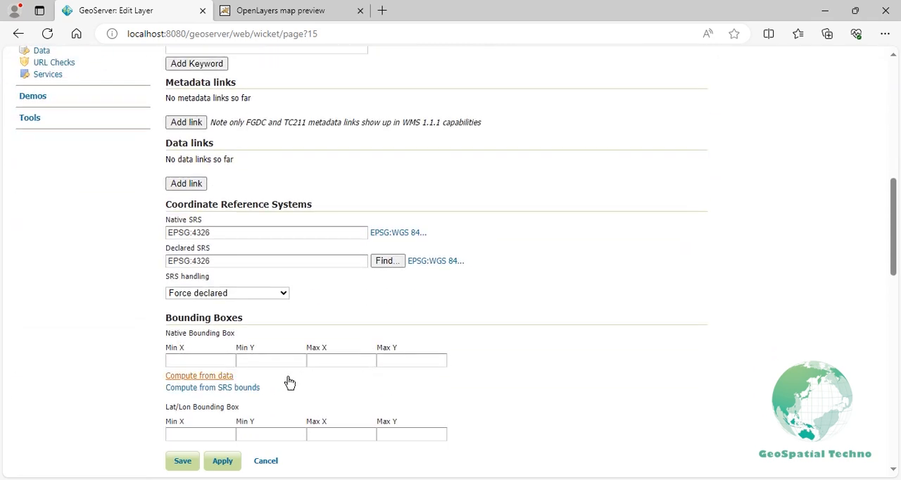
click(199, 375)
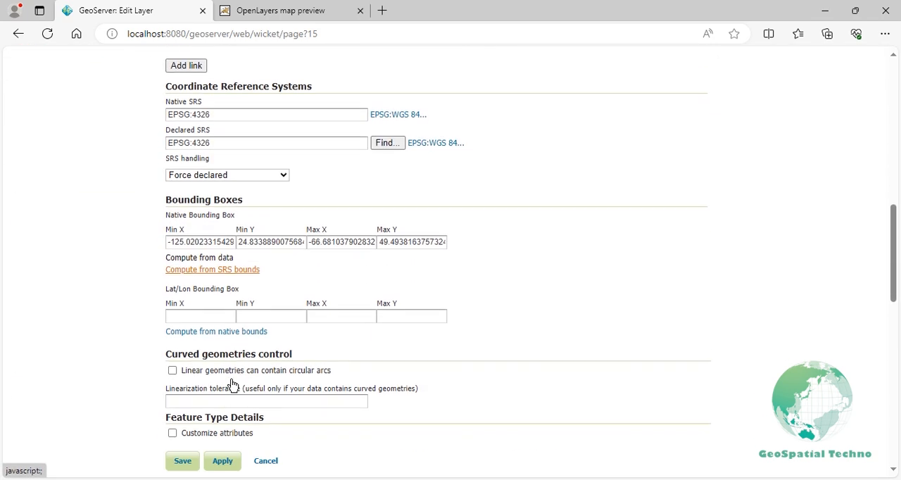
click(216, 331)
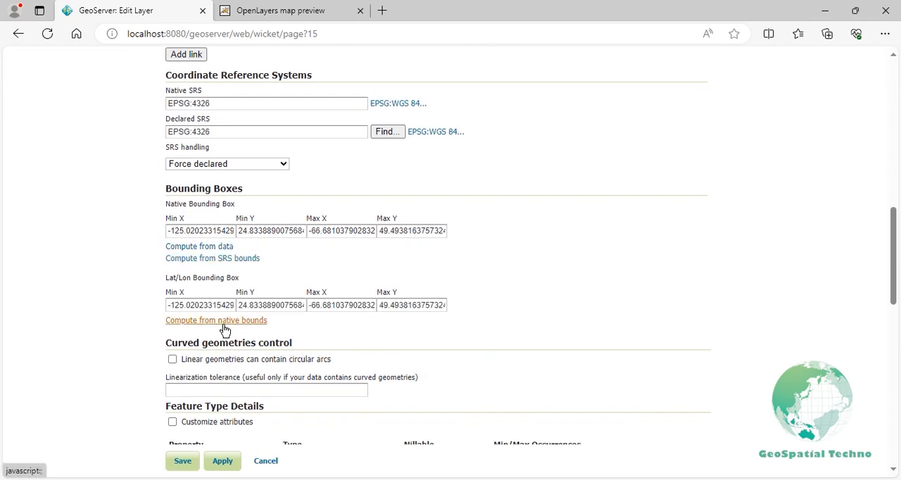
click(182, 461)
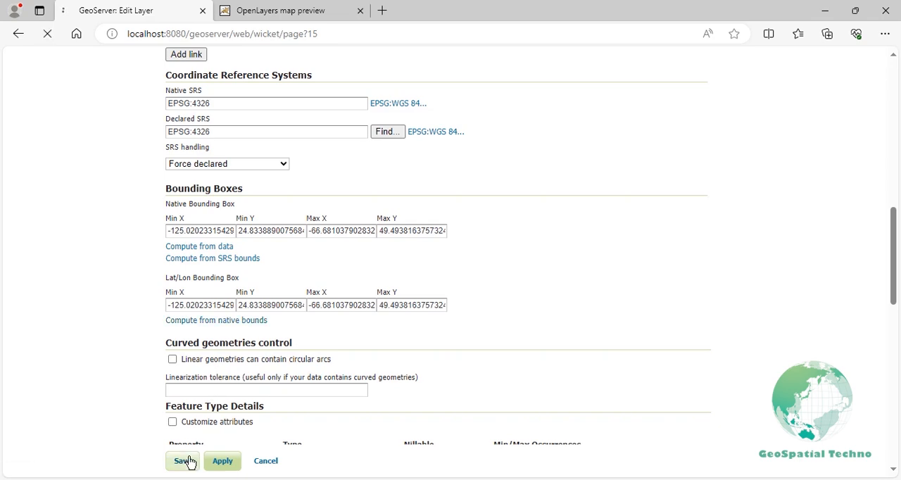
click(180, 461)
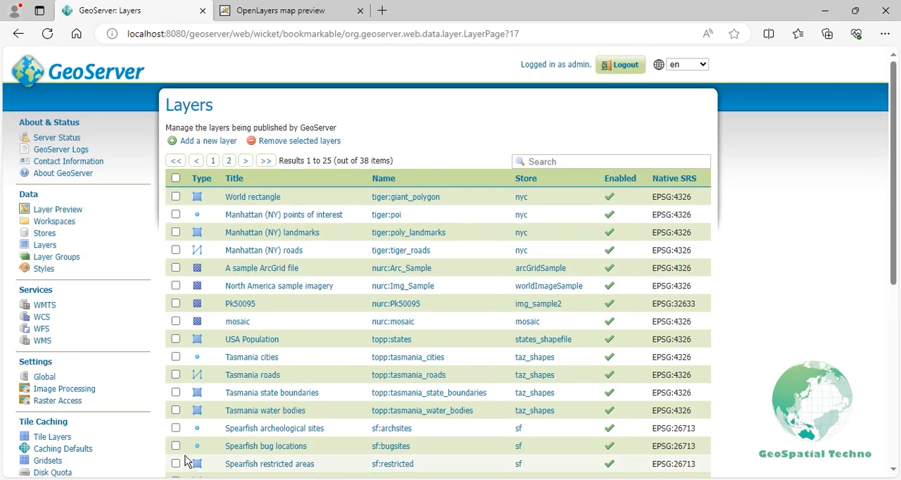
Search Layer Preview for 'project' and open project:states2 in OpenLayers.
click(58, 209)
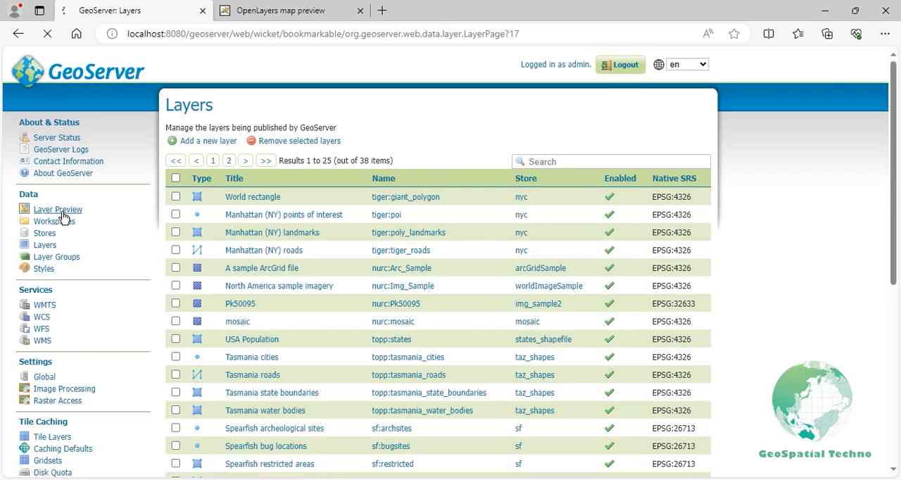
click(58, 208)
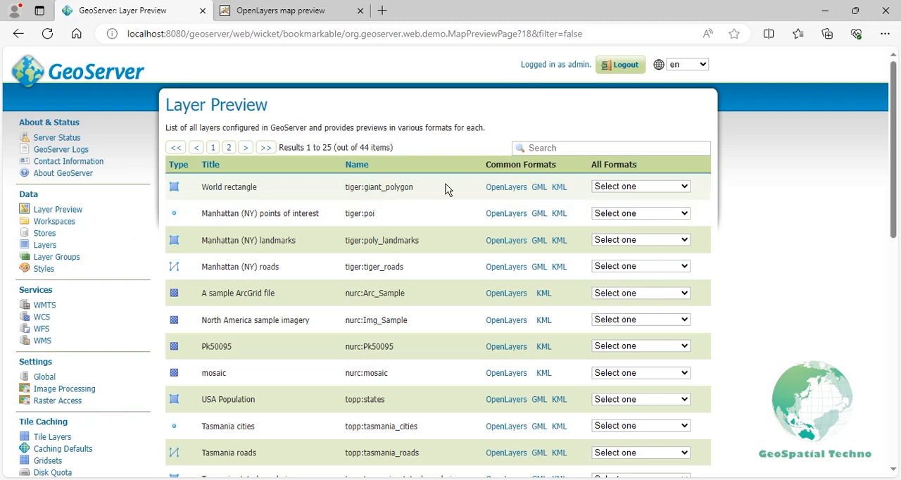
click(611, 148)
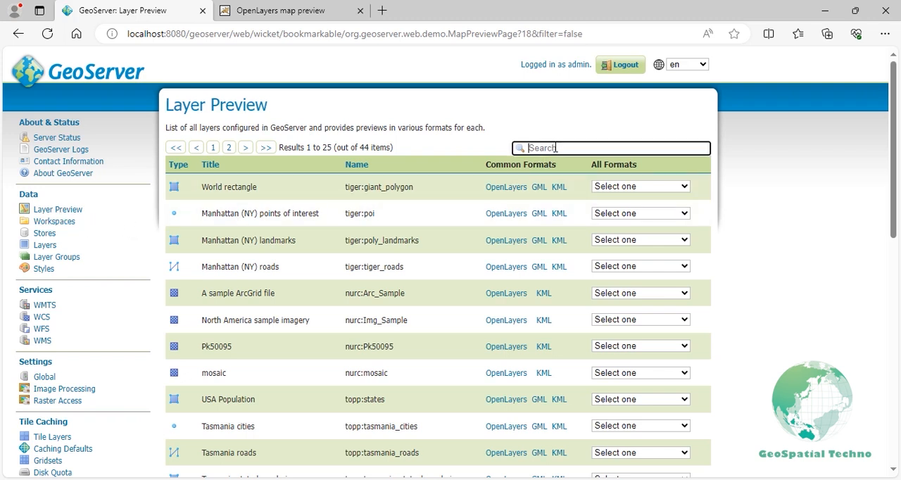
text(project)
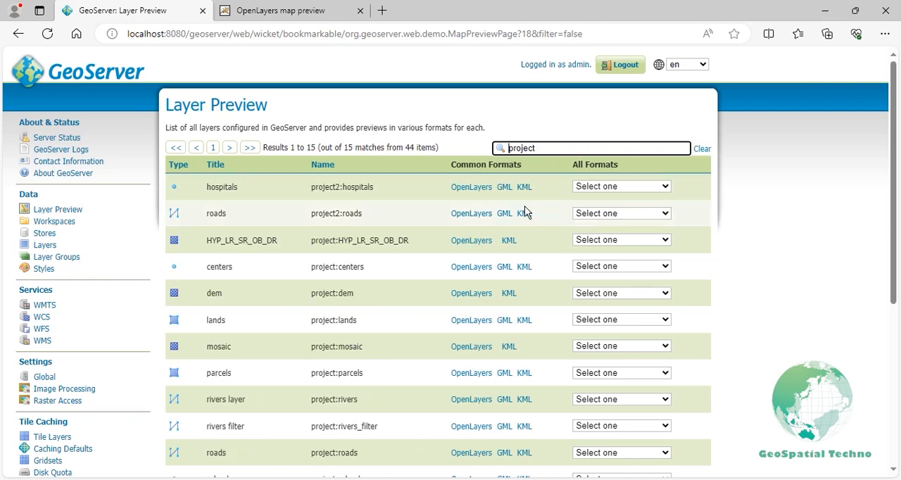
scroll(down, 3)
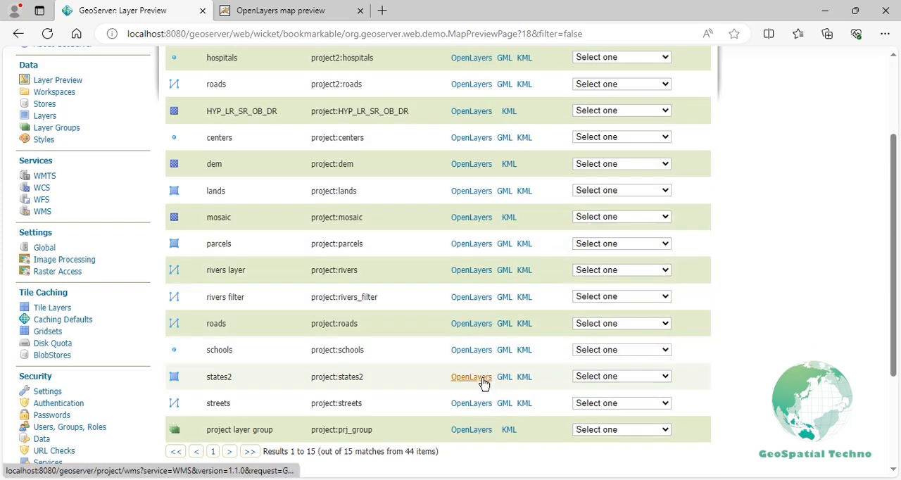
click(471, 378)
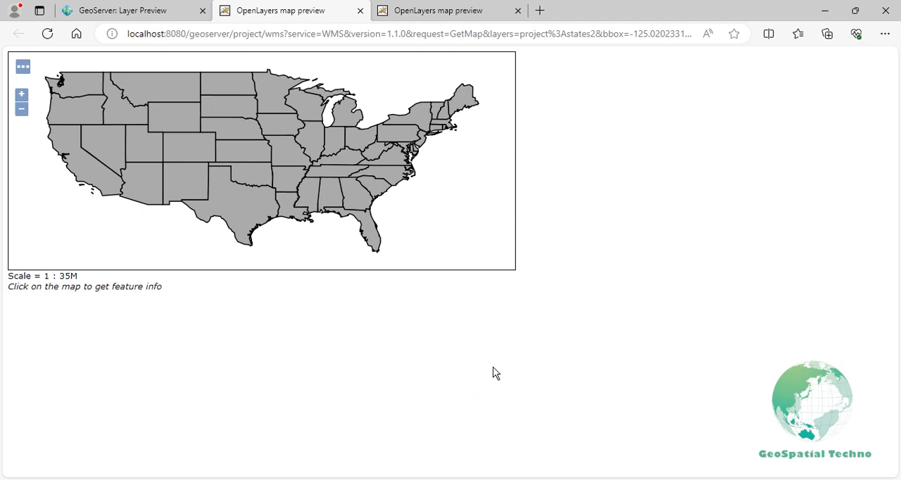
Add a DWithin CQL filter around Point(-89 36) to the preview URL, then switch units to meters.
click(408, 35)
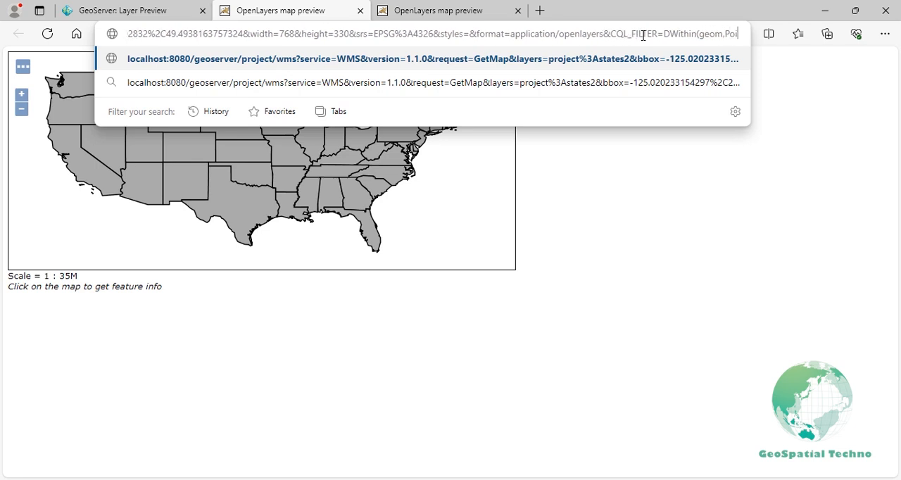
text(Point(-89 36))
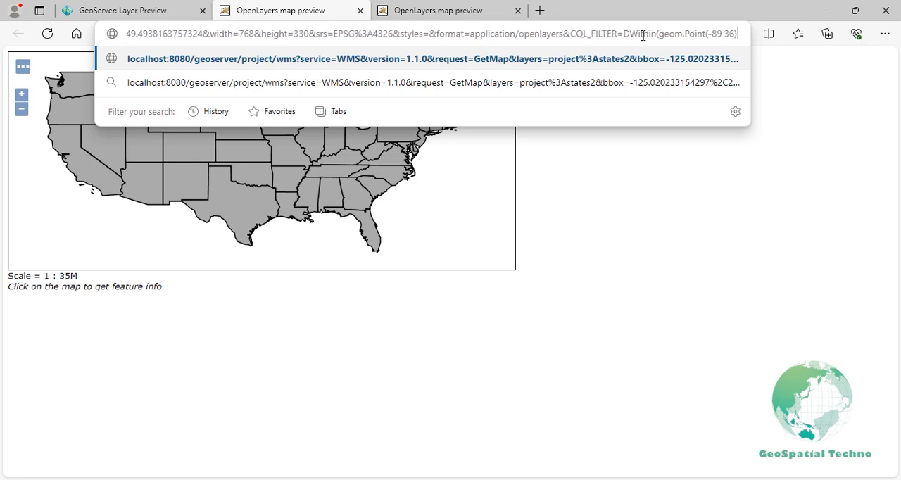
text(,1,kilometer)
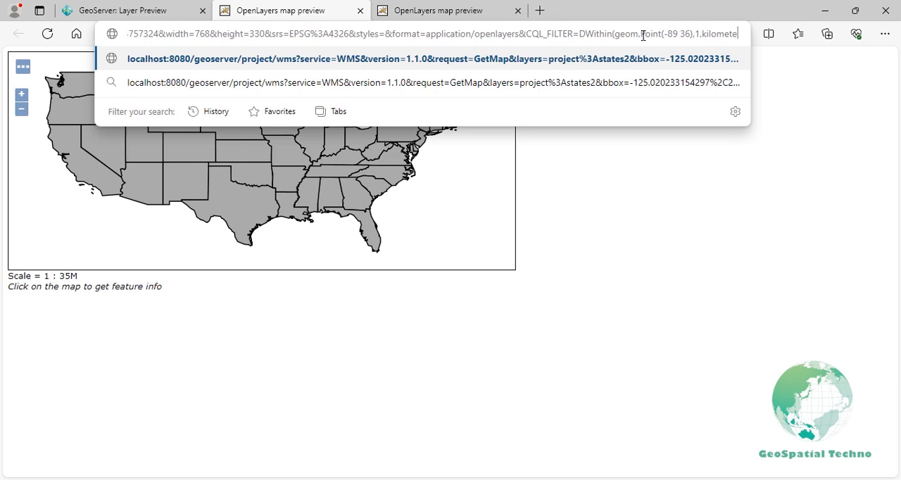
key(Enter)
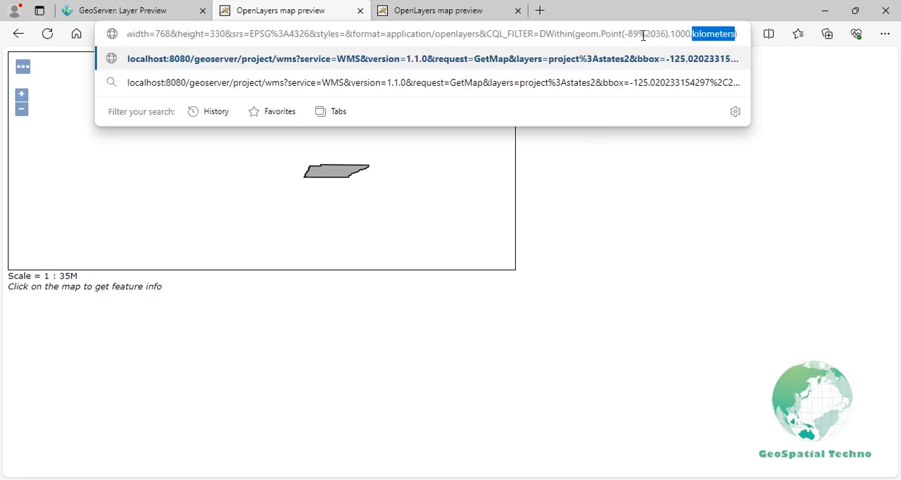
text(meters)
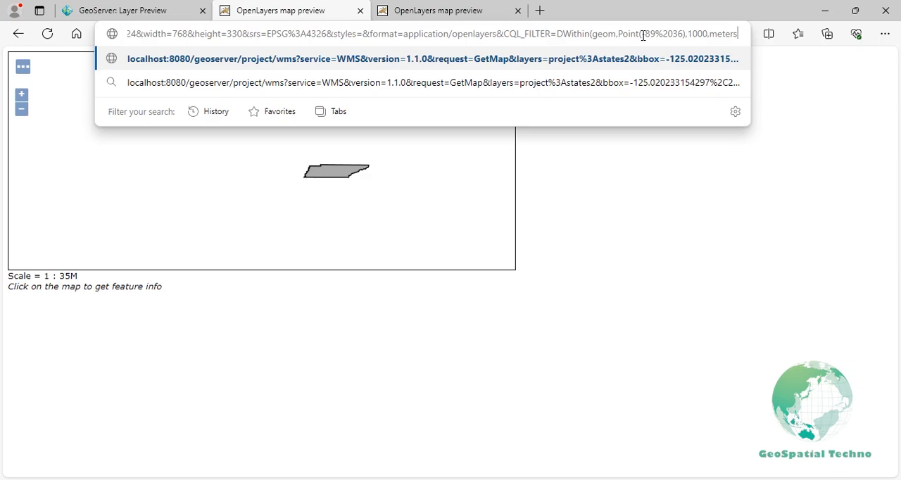